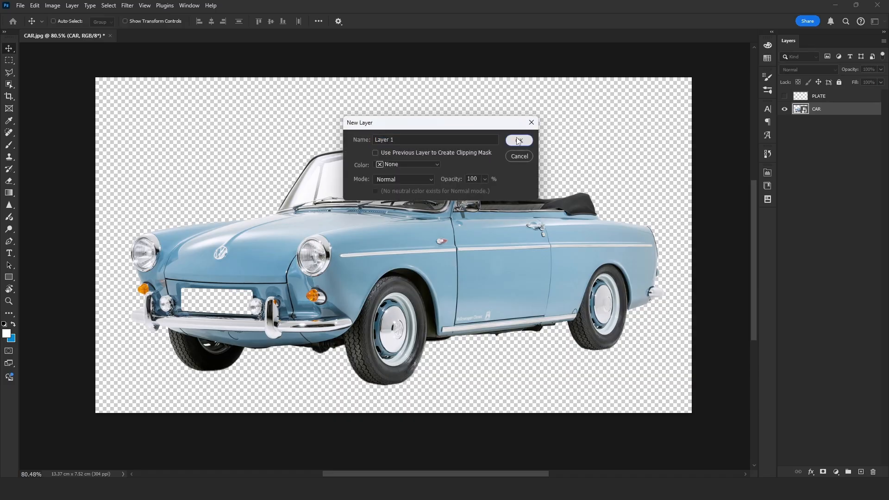
- Create a new layer and fill the plate-covering rectangle with white
left_click(518, 140)
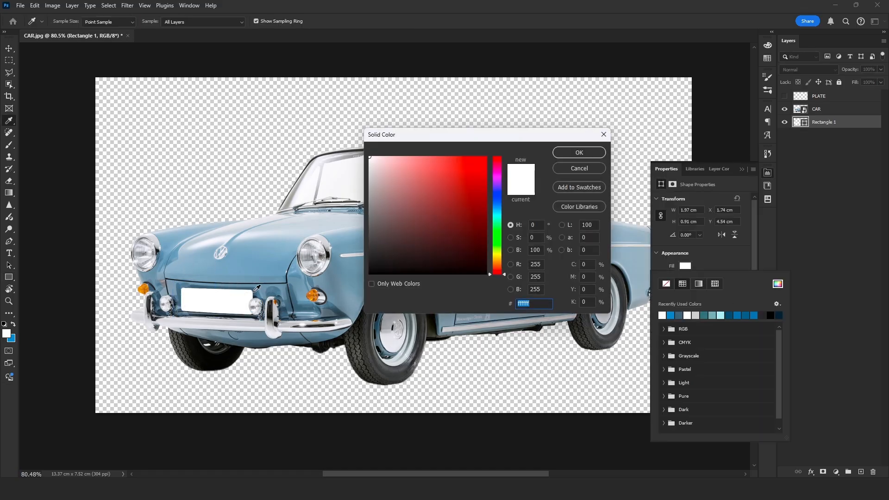
left_click(578, 153)
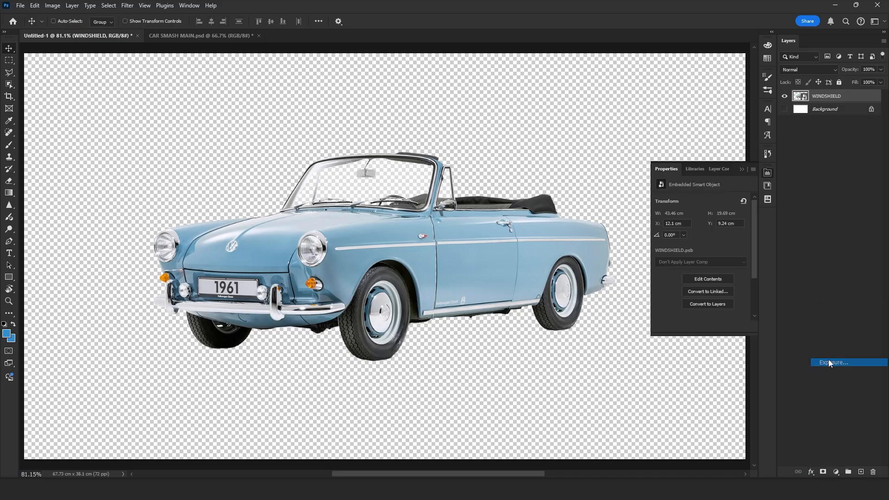
- Add an Exposure adjustment on the car blended with Linear Burn and toggle Color Fill 1's visibility
left_click(833, 362)
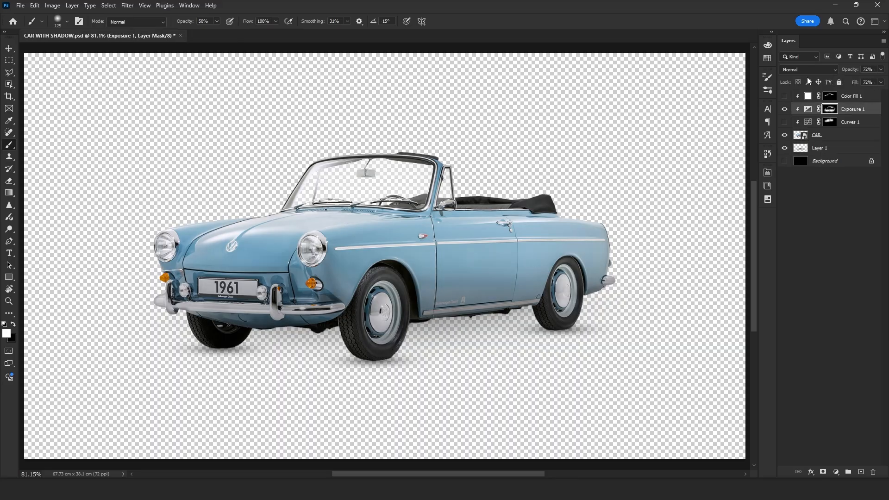
left_click(810, 69)
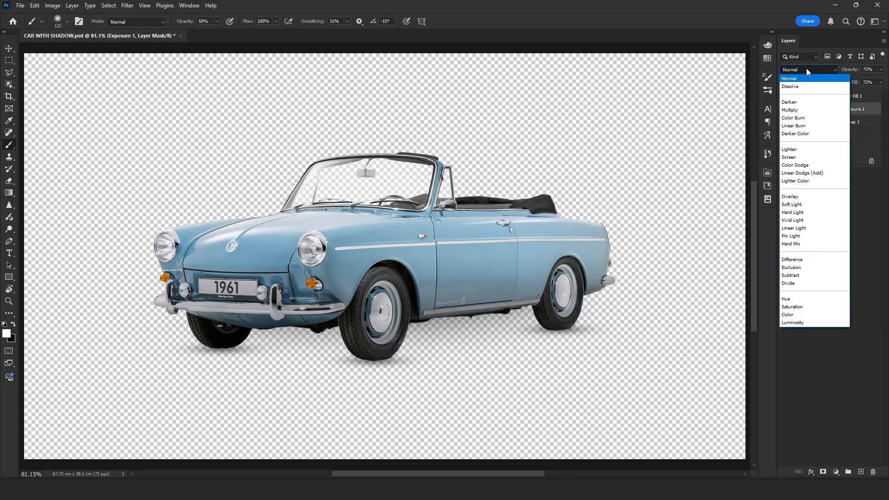
left_click(793, 125)
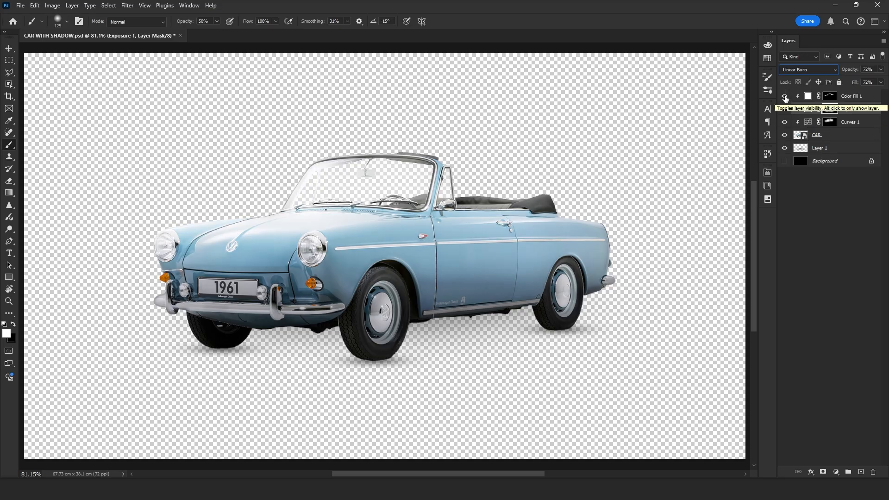
left_click(247, 35)
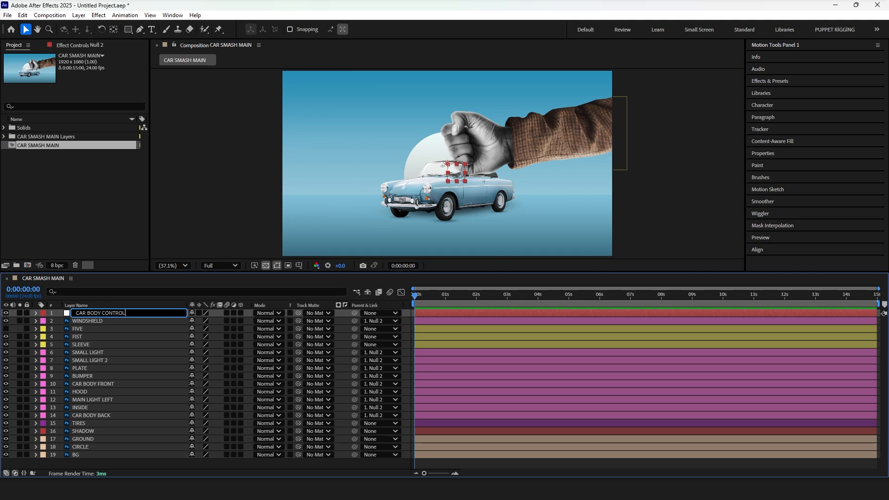
- Add a new Null Object layer from the timeline's New menu
right_click(130, 346)
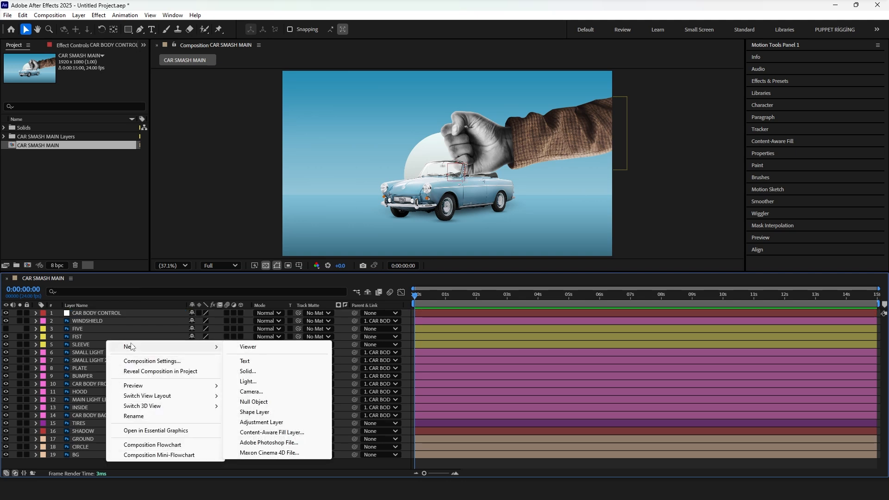
mouse_move(251, 390)
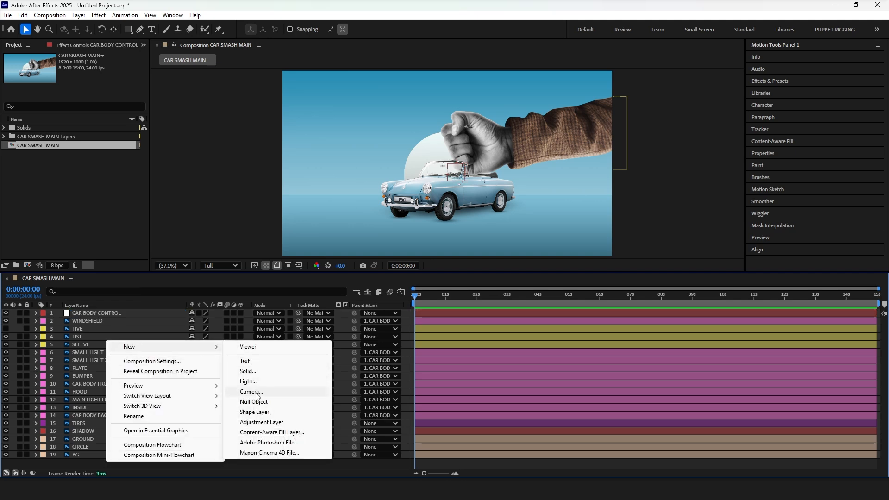
left_click(253, 401)
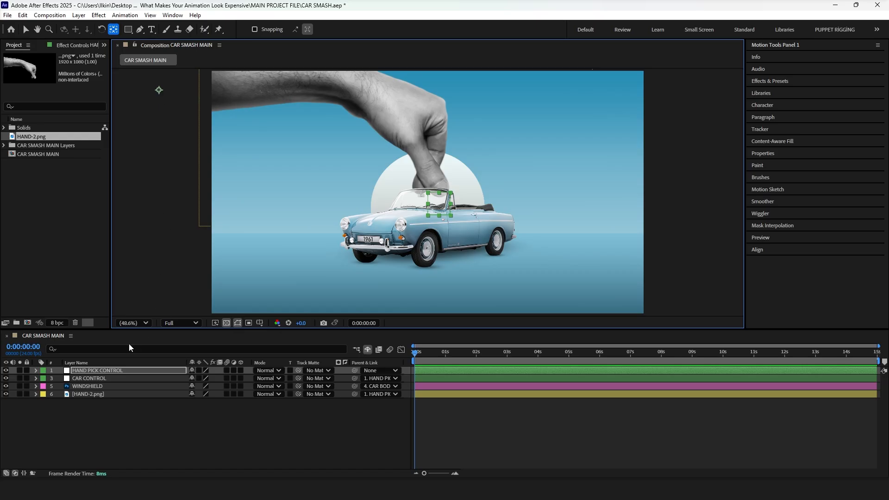
- Select a layer in the timeline to parent it to its control null
left_click(36, 370)
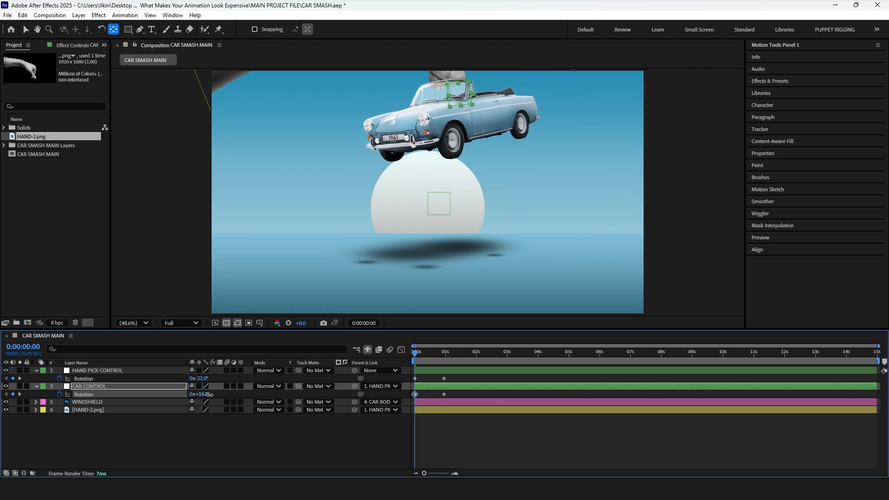
- Adjust the CAR CONTROL null's rotation angle for the tilt keyframe
left_click(446, 352)
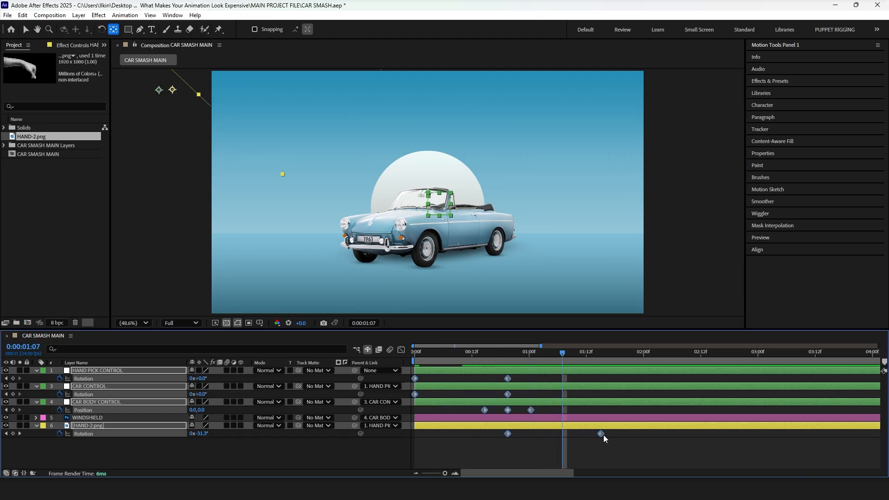
- Select the hand's rotation keyframes for easing the swing
left_click(586, 352)
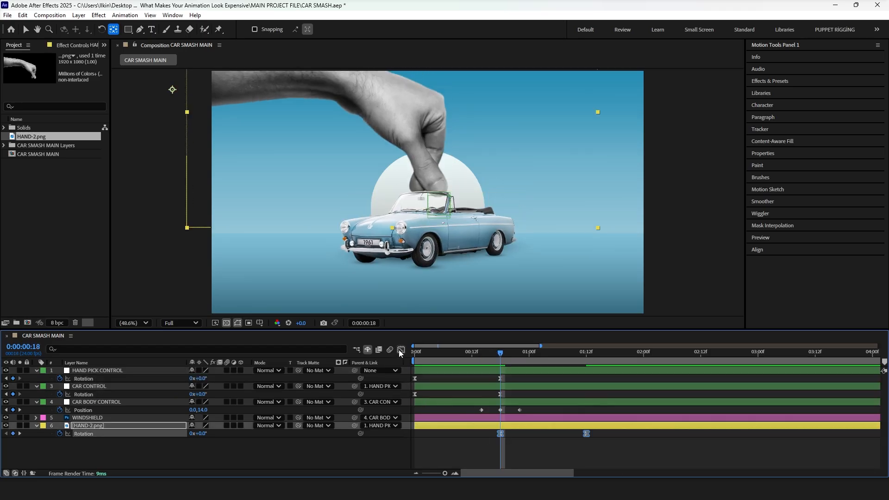
left_click(401, 349)
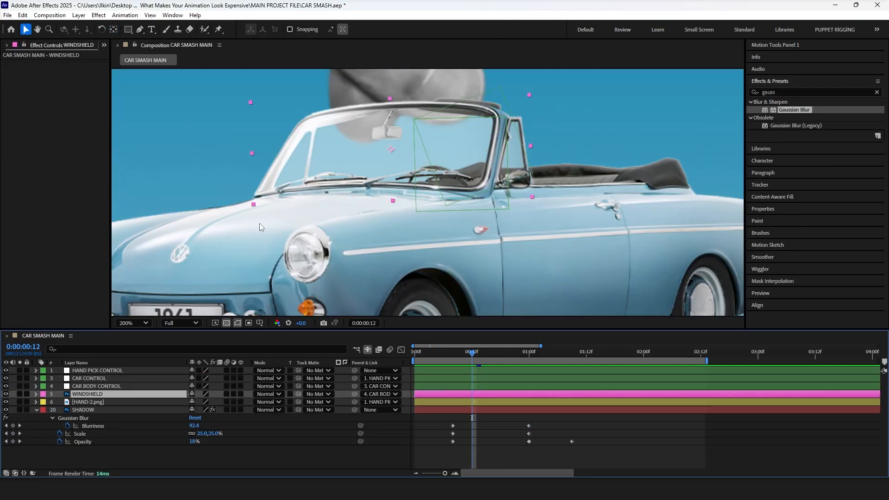
mouse_move(136, 44)
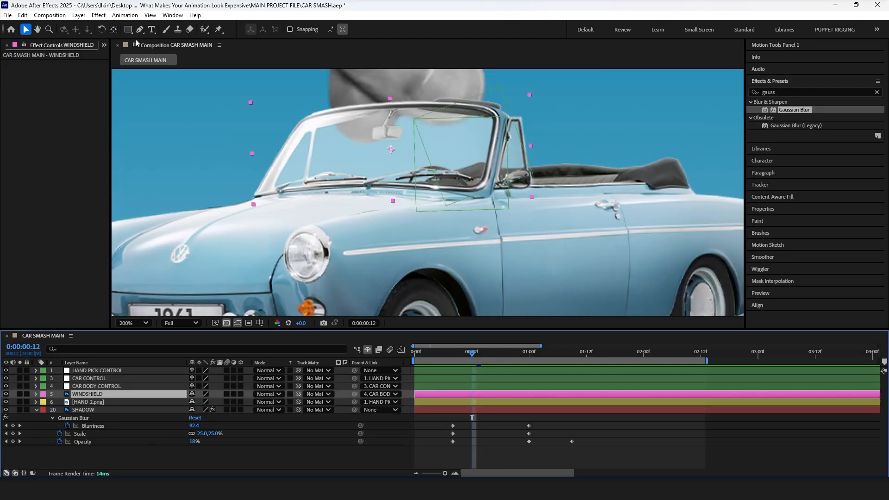
- Switch to the Pen tool and mark the windshield mask around the fingertip as Inverted
left_click(139, 29)
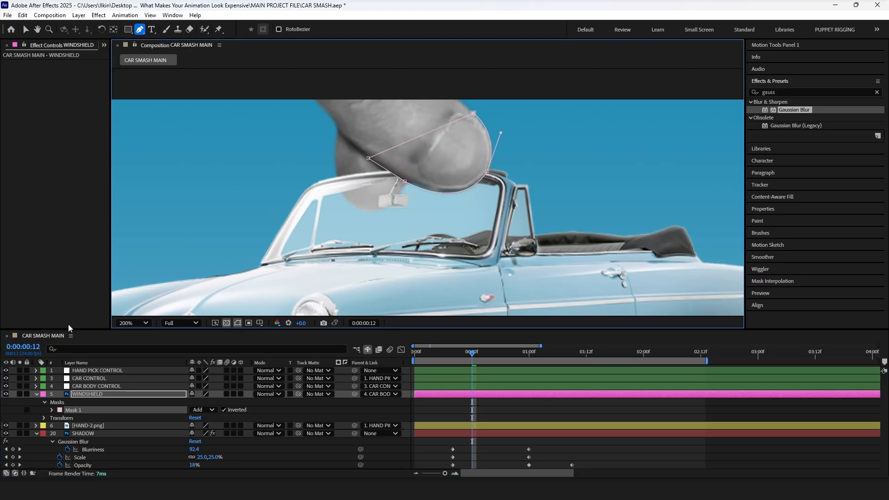
left_click(52, 411)
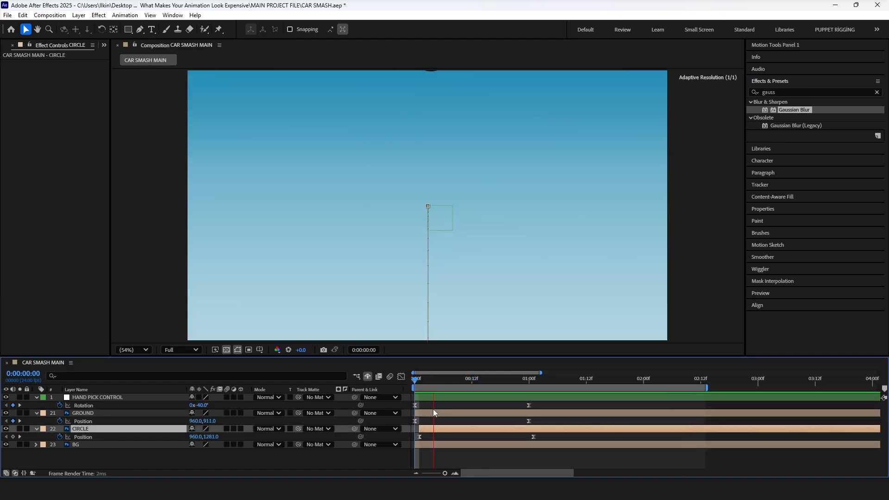
- Set position keyframes sliding the ground, circle and hand into place
left_click(660, 377)
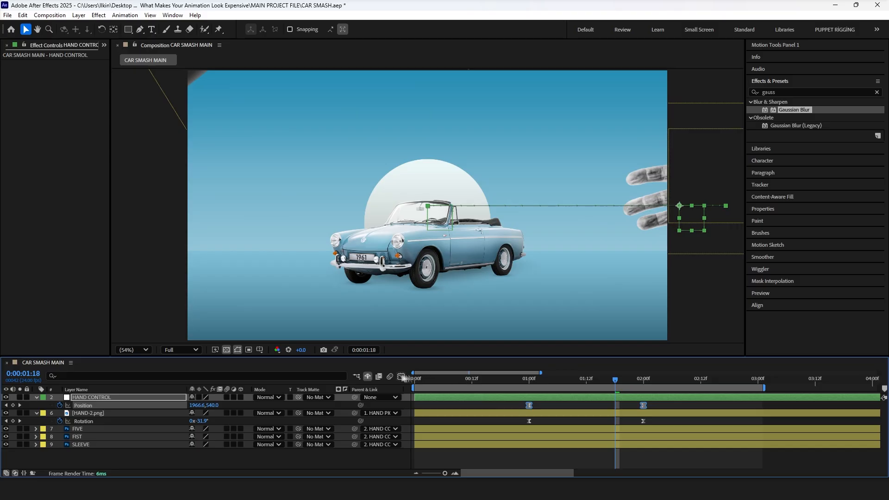
left_click(401, 376)
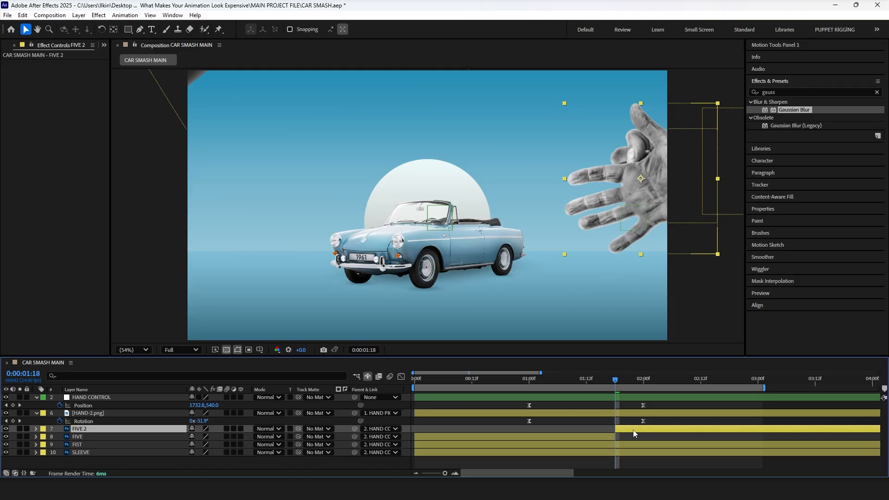
- Select the FIVE 2 open-hand layer and retime a rotation keyframe of the hand swing
left_click(78, 436)
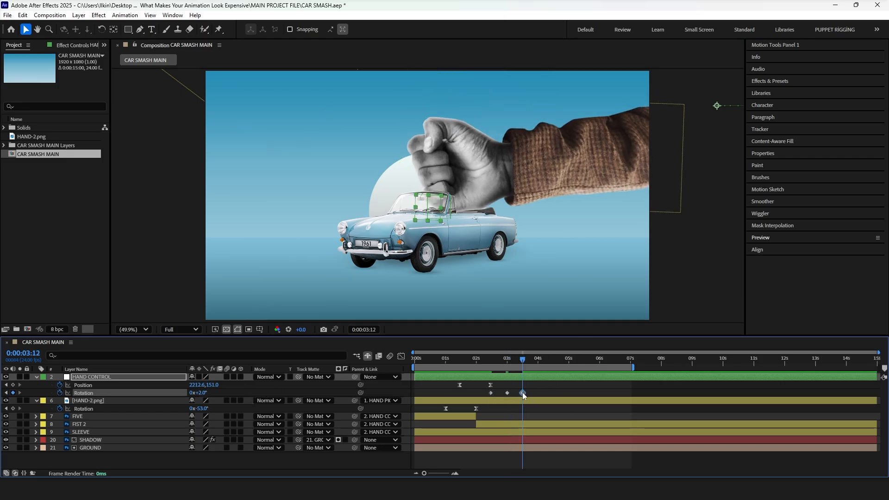
left_click_drag(521, 360, 544, 360)
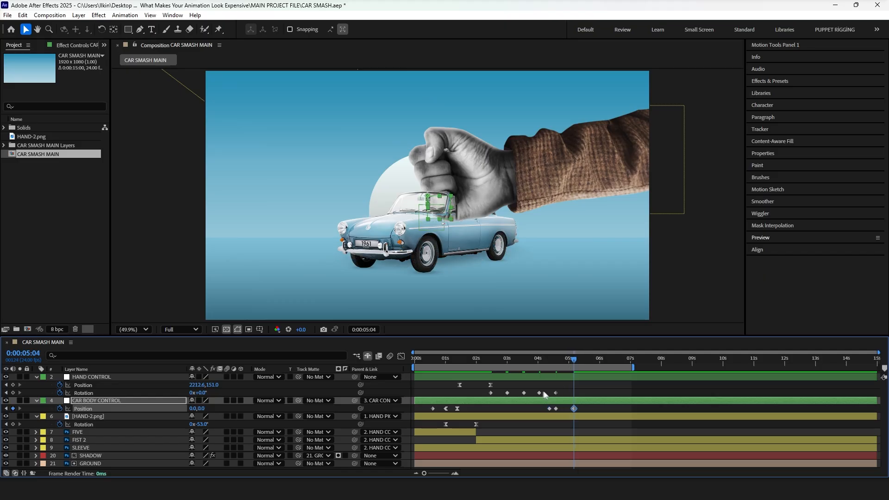
- Shift the car body's bounce keyframe later and reshape the hand's rotation curve for easing
left_click(524, 359)
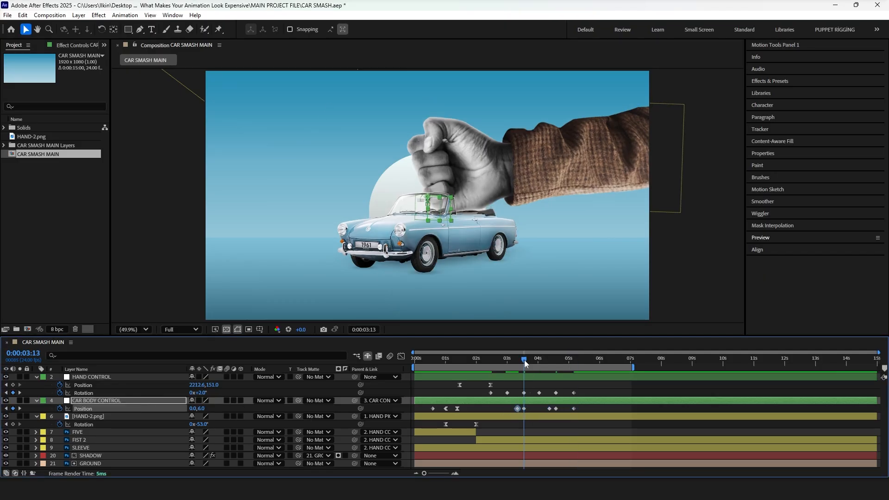
left_click_drag(524, 357, 537, 358)
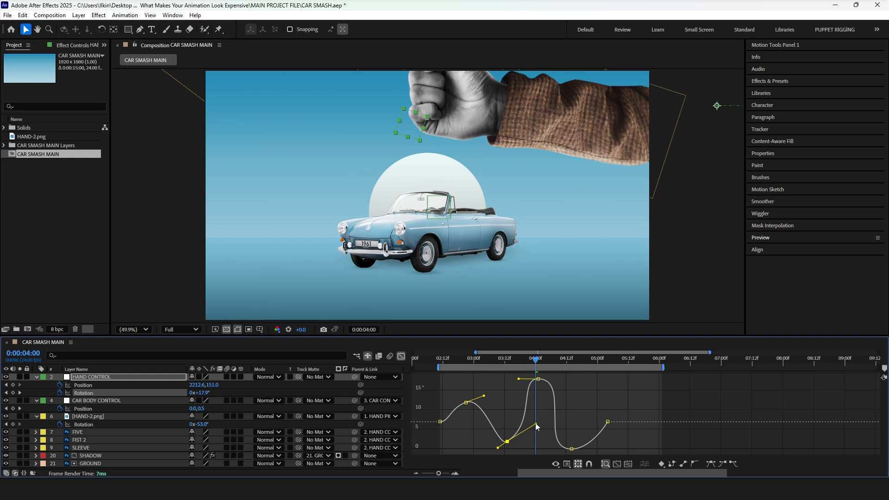
left_click_drag(536, 426, 536, 378)
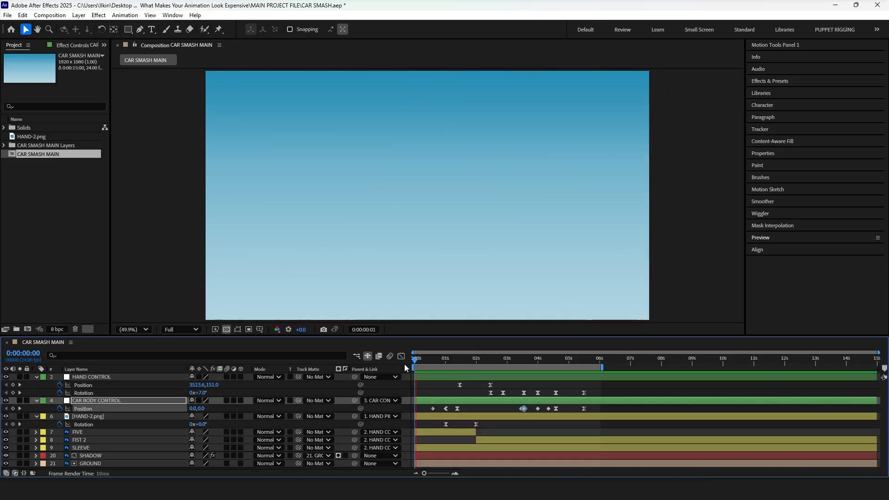
- Return to the animation start and select the hand rotation keyframes near impact
left_click(479, 358)
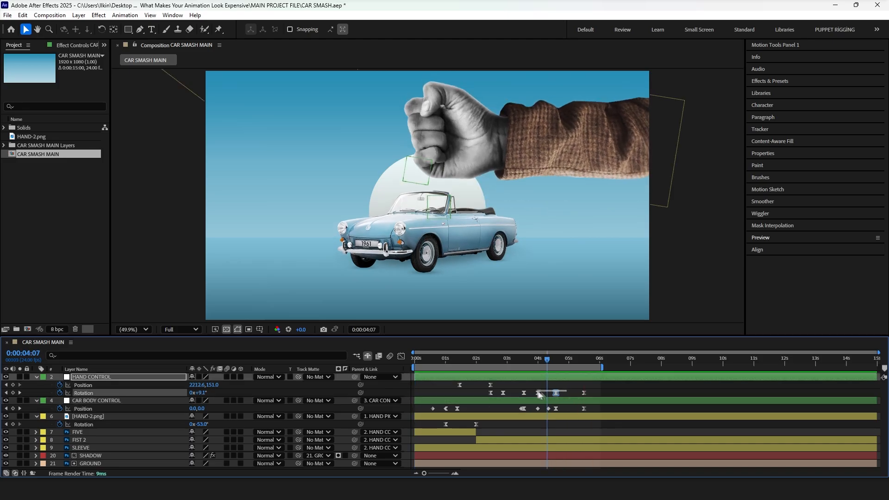
left_click(401, 355)
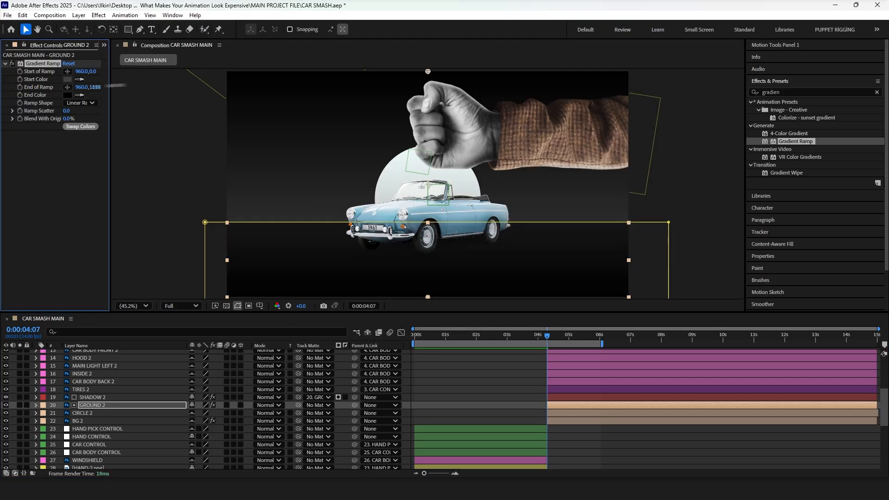
- Set the Gradient Ramp on GROUND 2 to dark black start and end colours
left_click(83, 413)
type("fast box")
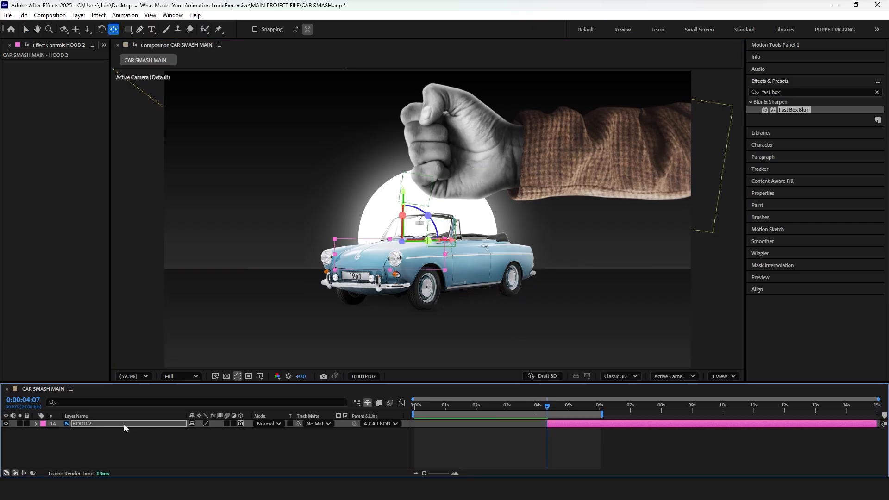
- Select HOOD 2 and move to about 4 seconds to keyframe its X Rotation pop
left_click(35, 423)
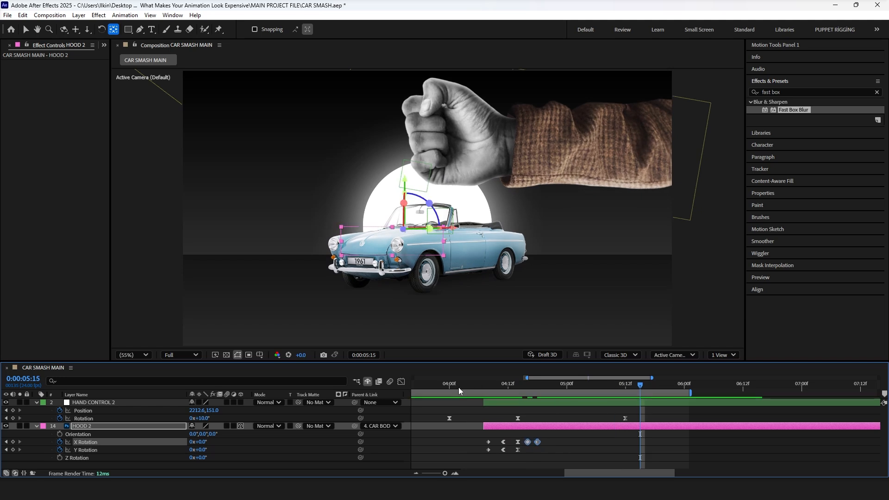
left_click(467, 383)
type("corner")
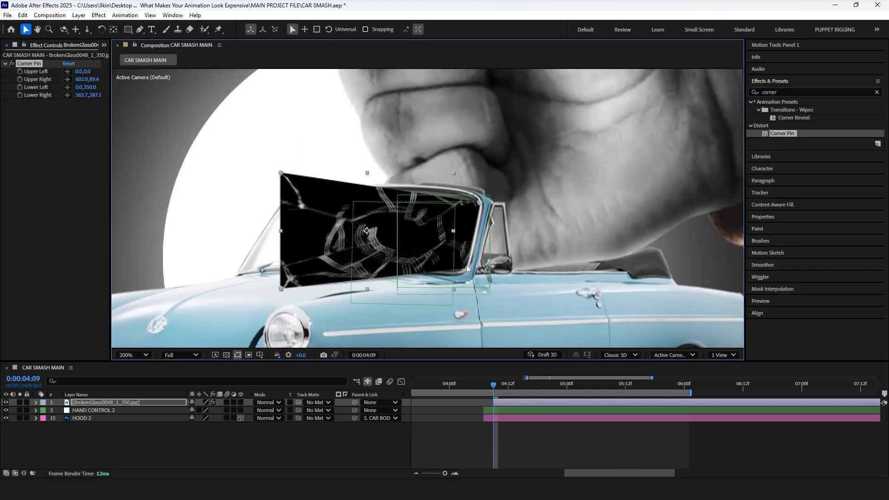
- Apply the Liquify distortion to the cracked-glass image via the effects search
type("liq")
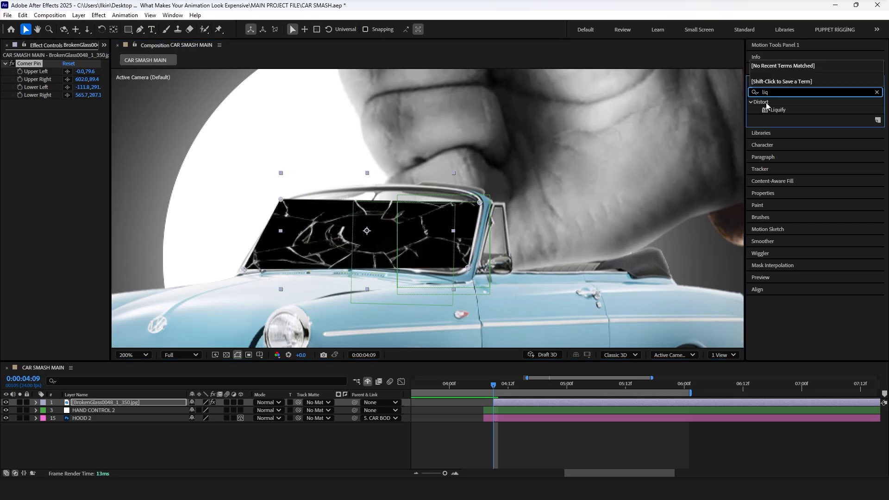
double_click(775, 109)
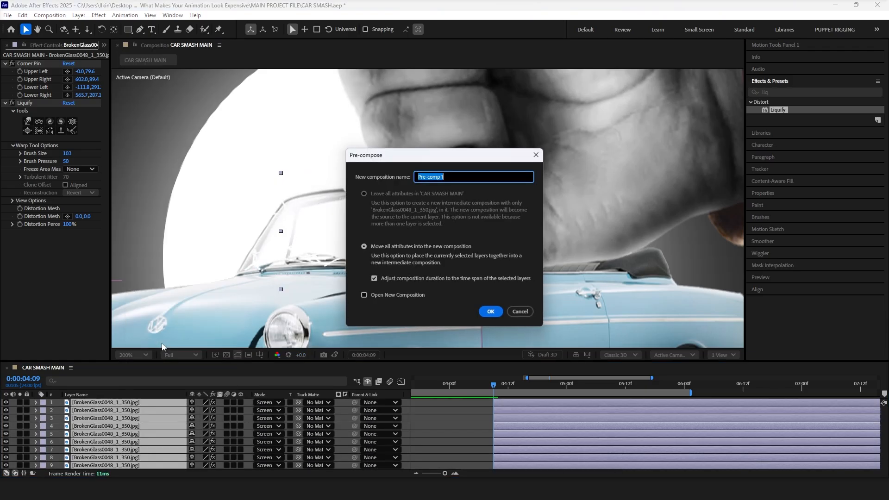
- Pre-compose the glass layers as GLASS and parent it to the car body null
left_click(490, 311)
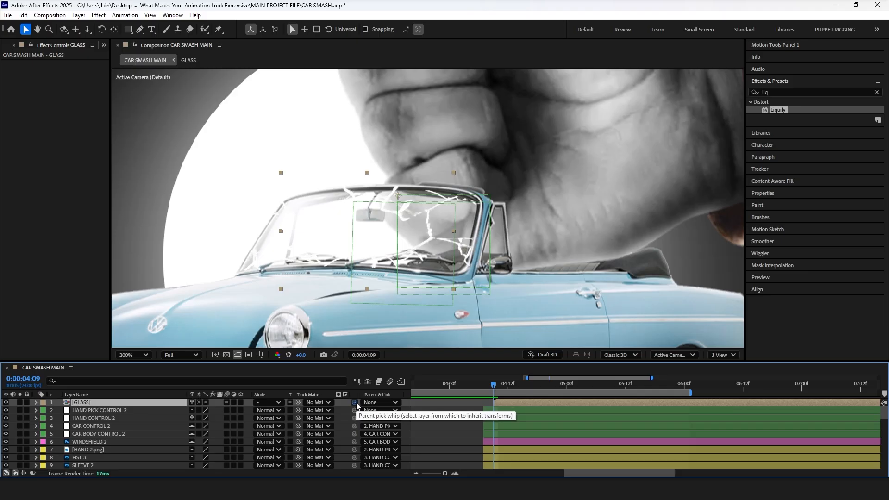
left_click(355, 402)
type("gradi")
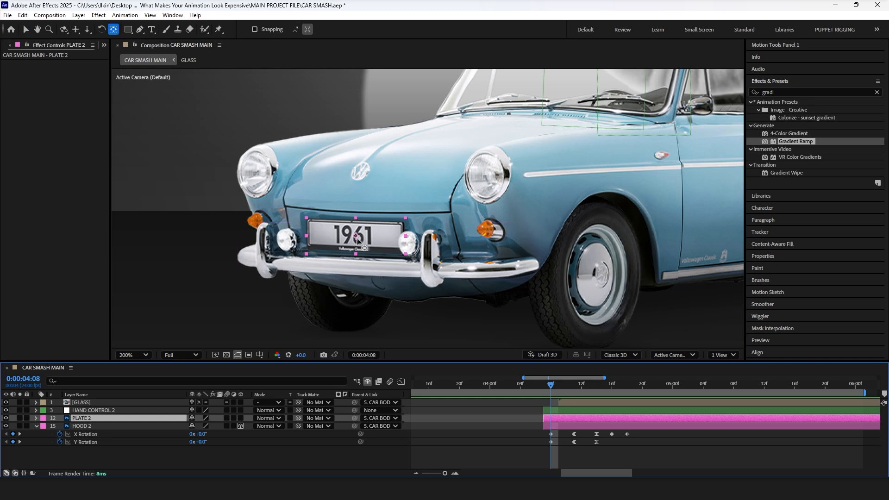
- Select the 1961 licence plate and scrub to just after impact for its rotation keyframes
left_click(574, 384)
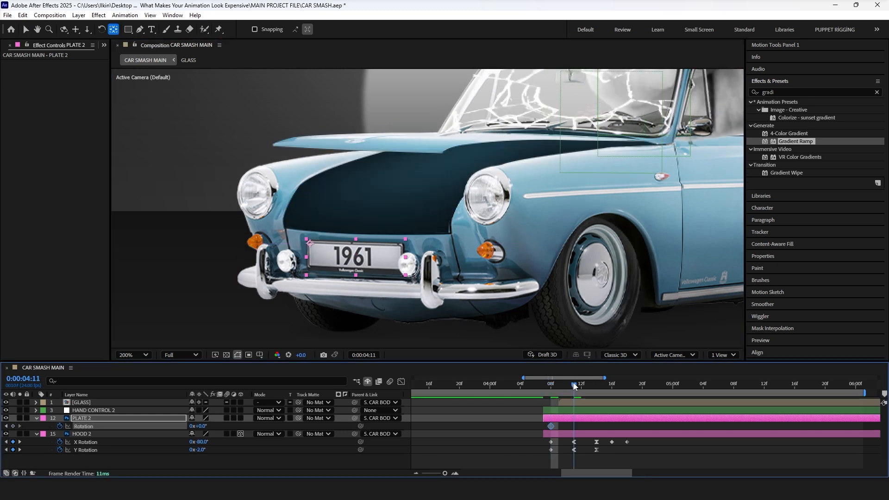
left_click_drag(574, 385, 596, 386)
type("liqu")
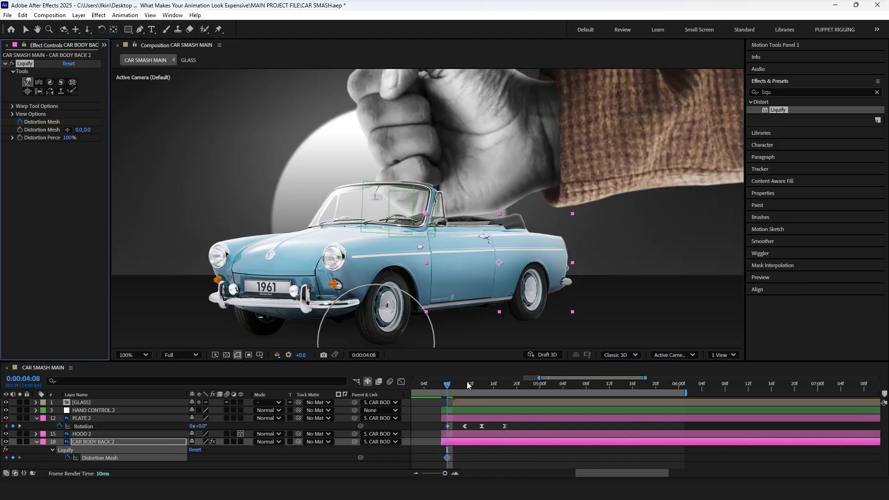
left_click(464, 383)
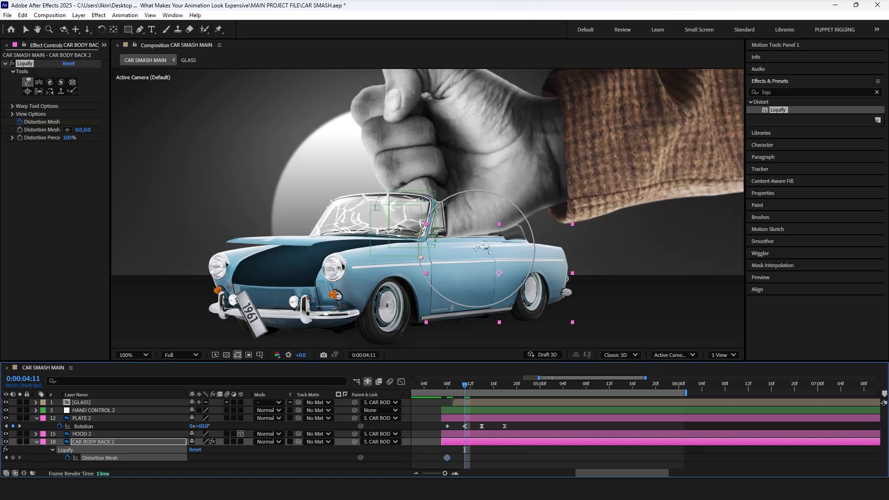